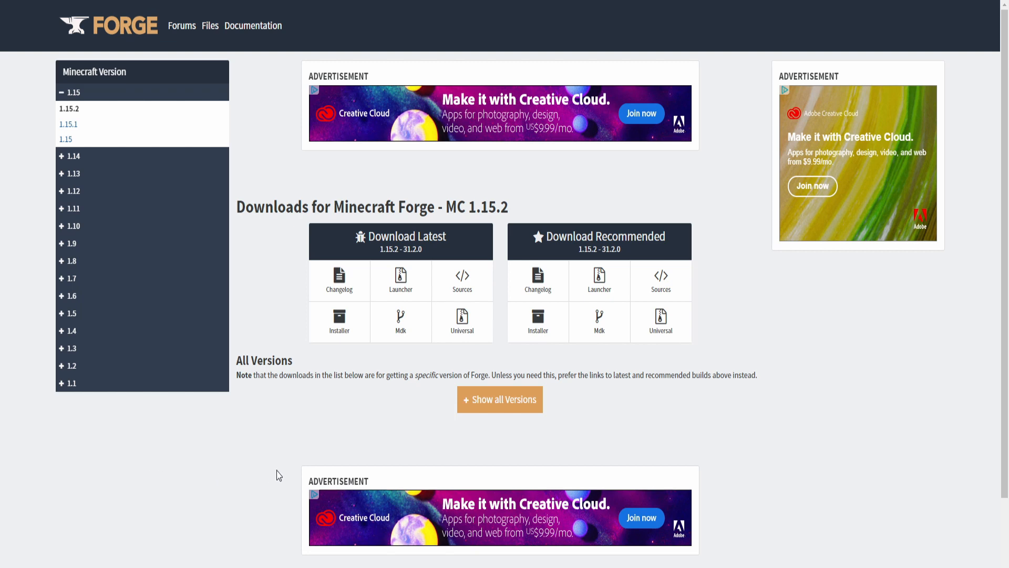
{"action": "mouse_move", "coordinate": [286, 465]}
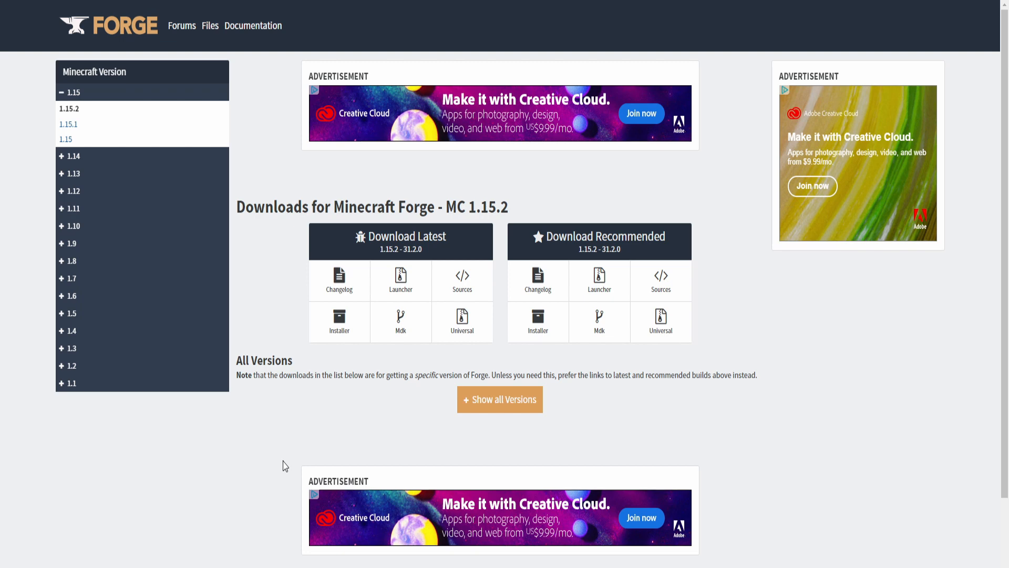
{"action": "mouse_move", "coordinate": [486, 300]}
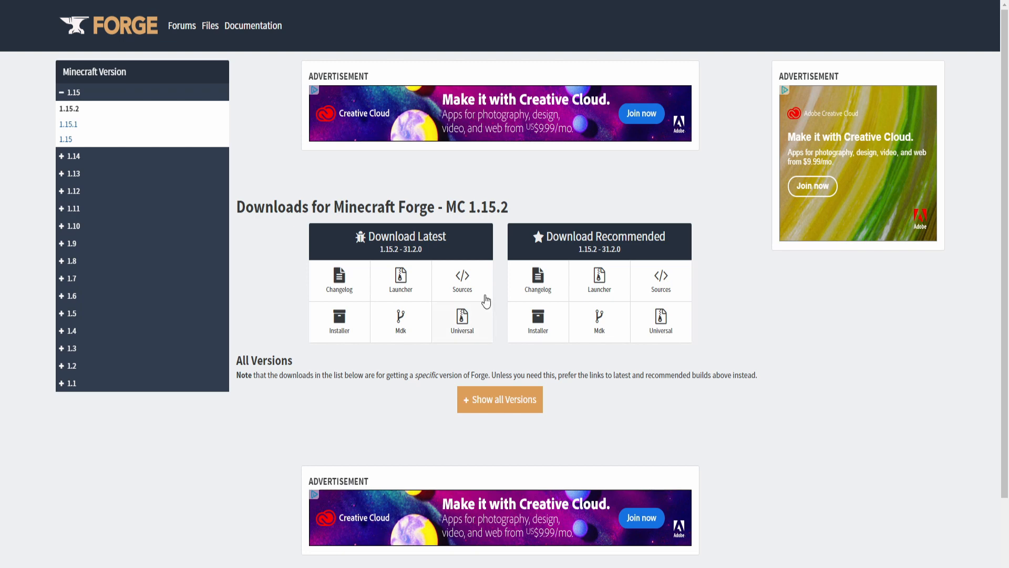
{"action": "mouse_move", "coordinate": [401, 362]}
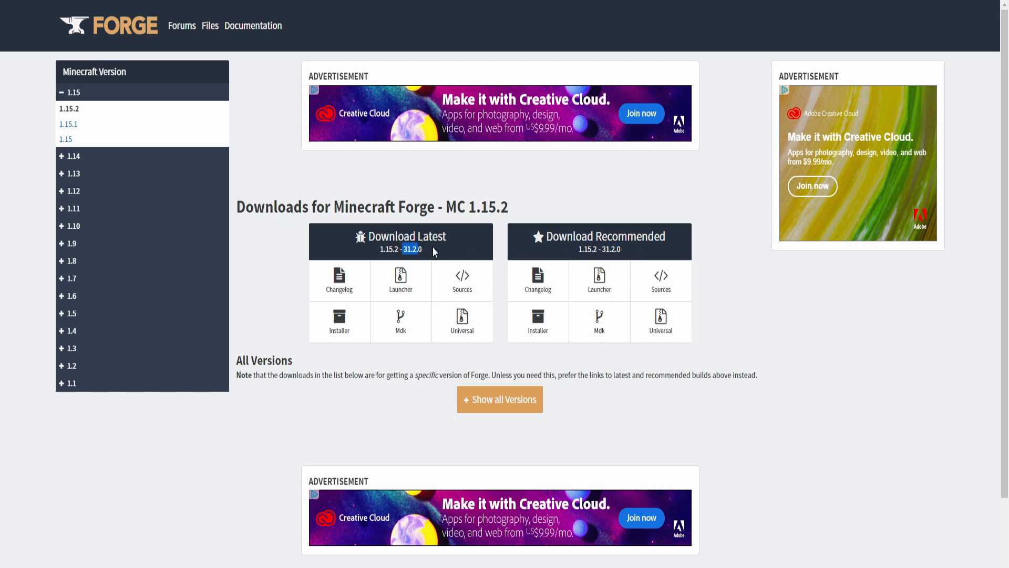
{"action": "mouse_move", "coordinate": [537, 322]}
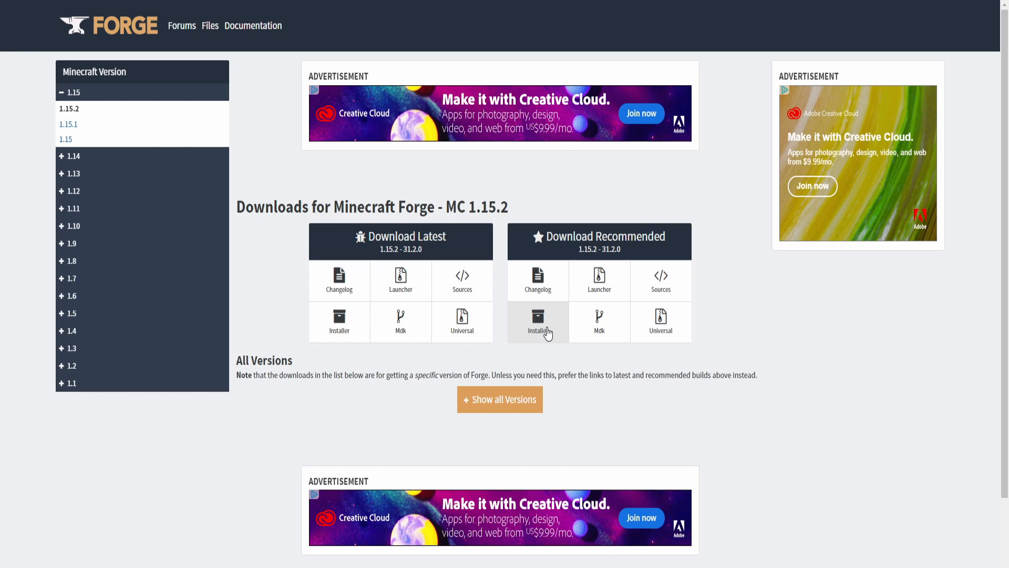
Download the recommended Forge 1.15.2 installer from the Forge downloads page
{"action": "left_click", "coordinate": [538, 322]}
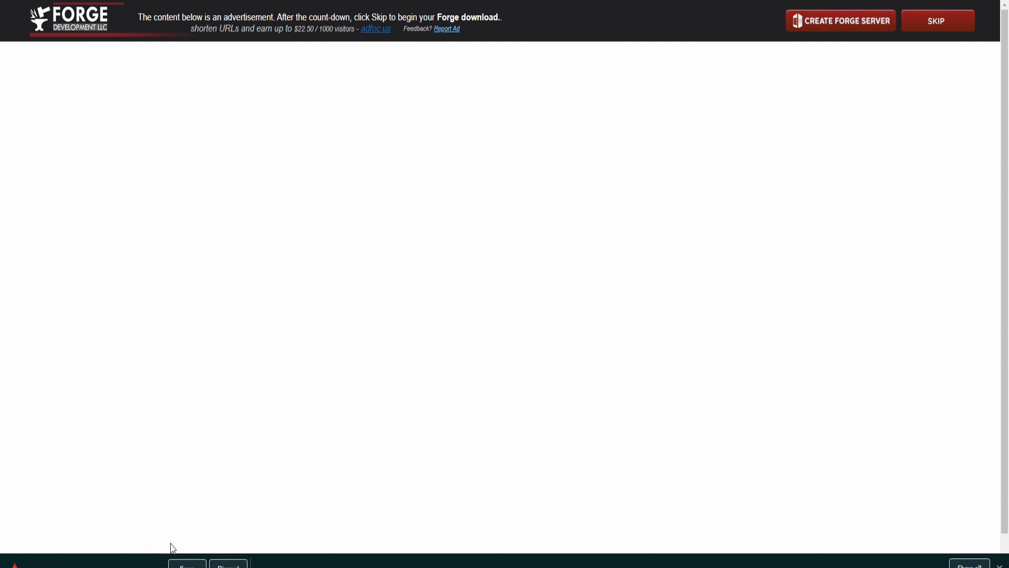
{"action": "mouse_move", "coordinate": [190, 535]}
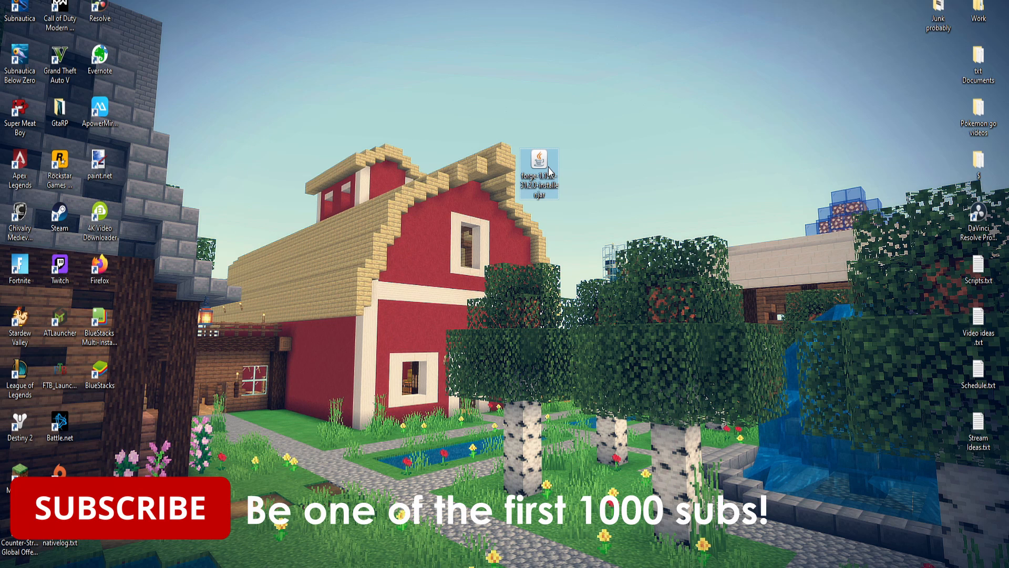
Run the Forge installer to install the 1.15.2-31.2.0 client, then dismiss the success message
{"action": "double_click", "coordinate": [539, 159]}
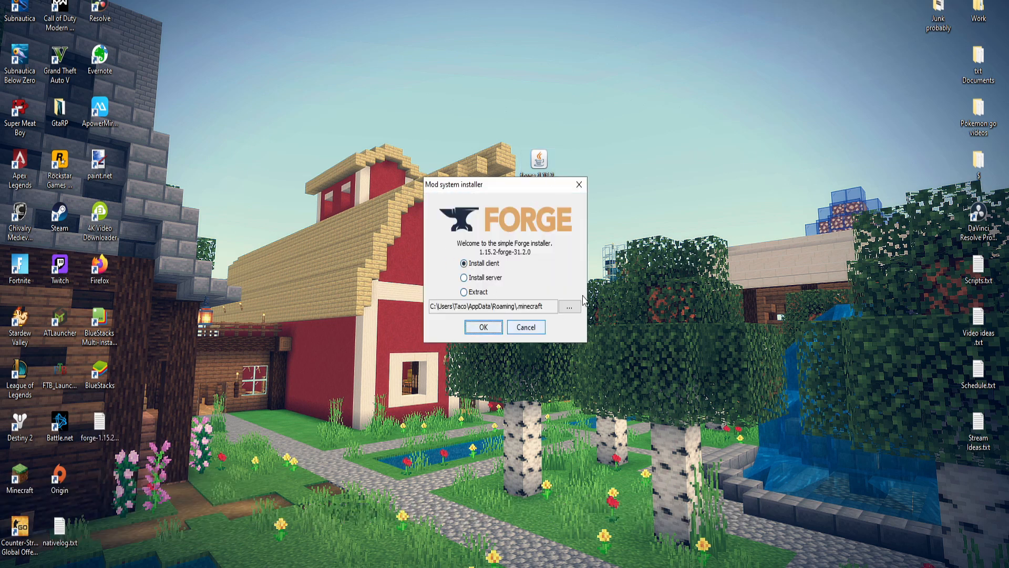
{"action": "left_click", "coordinate": [482, 327]}
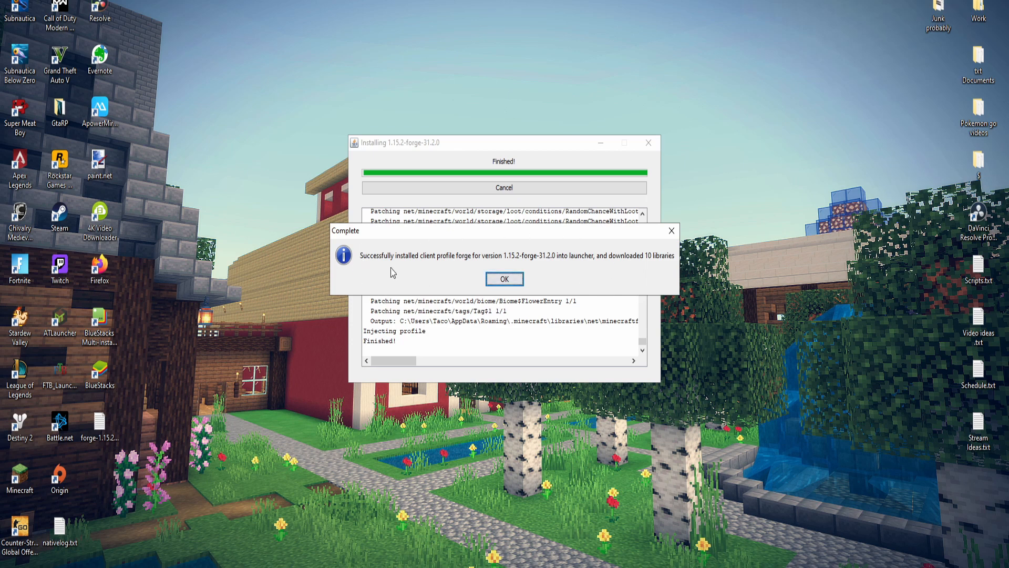
{"action": "left_click", "coordinate": [505, 278]}
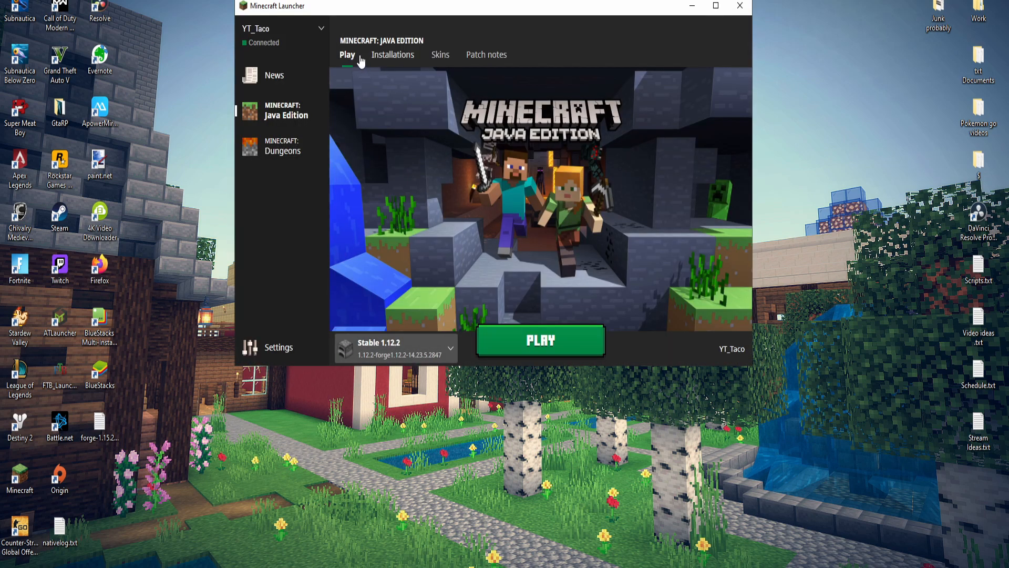
Create a new installation using release 1.15.2-forge-31.2.0, typing '1.1' as the name
{"action": "left_click", "coordinate": [393, 55]}
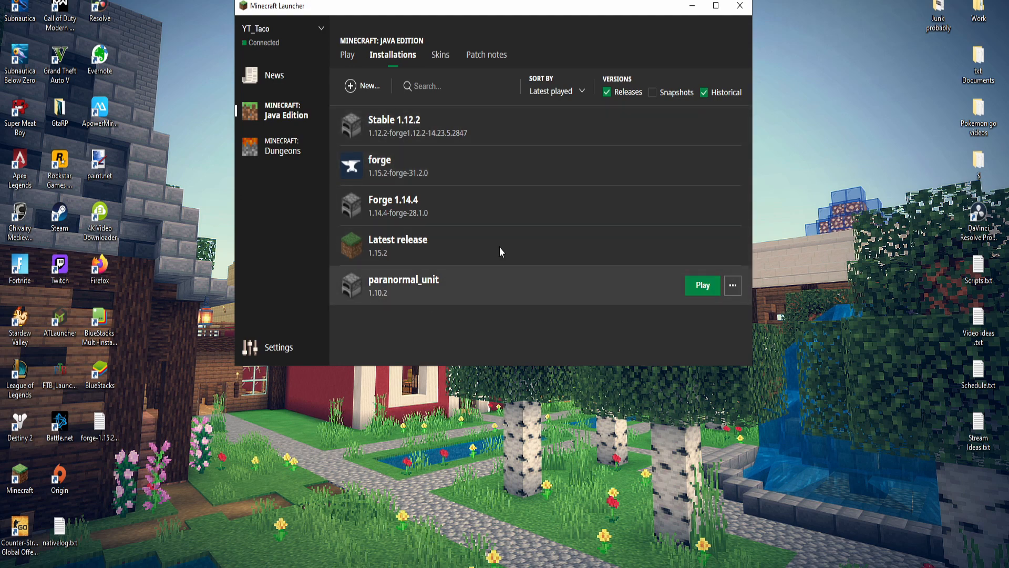
{"action": "left_click", "coordinate": [362, 85]}
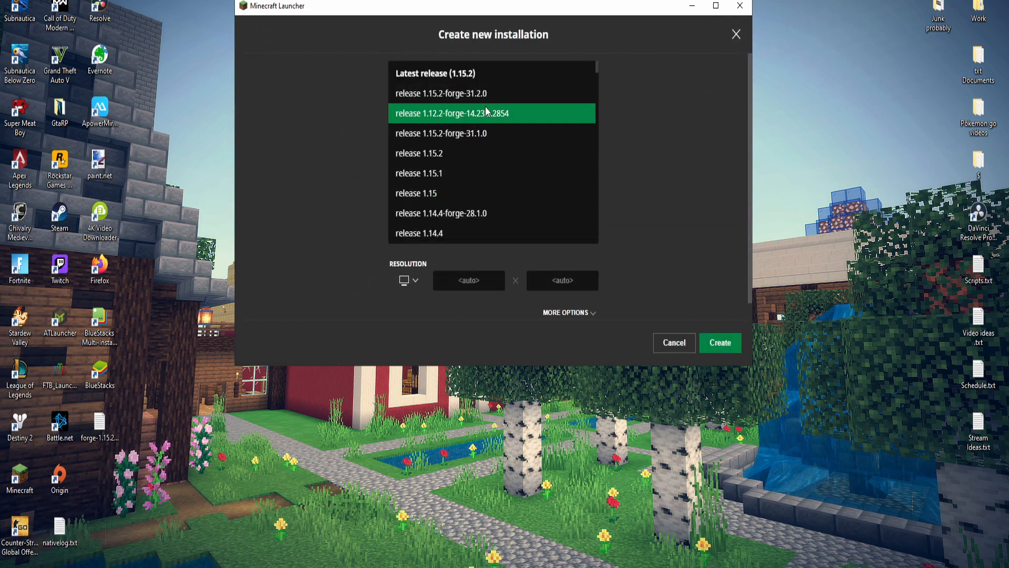
{"action": "left_click", "coordinate": [441, 133]}
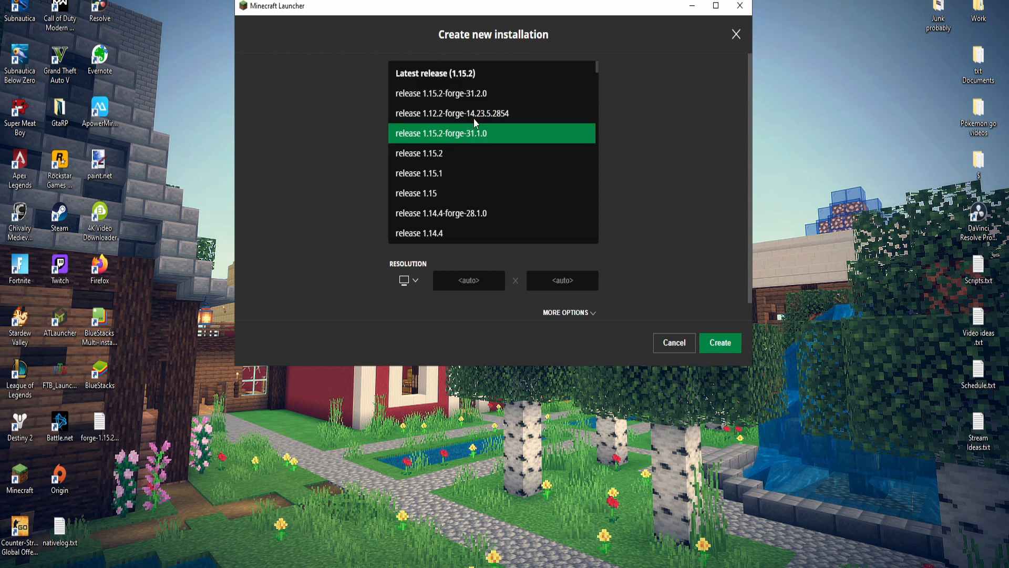
{"action": "left_click", "coordinate": [493, 93]}
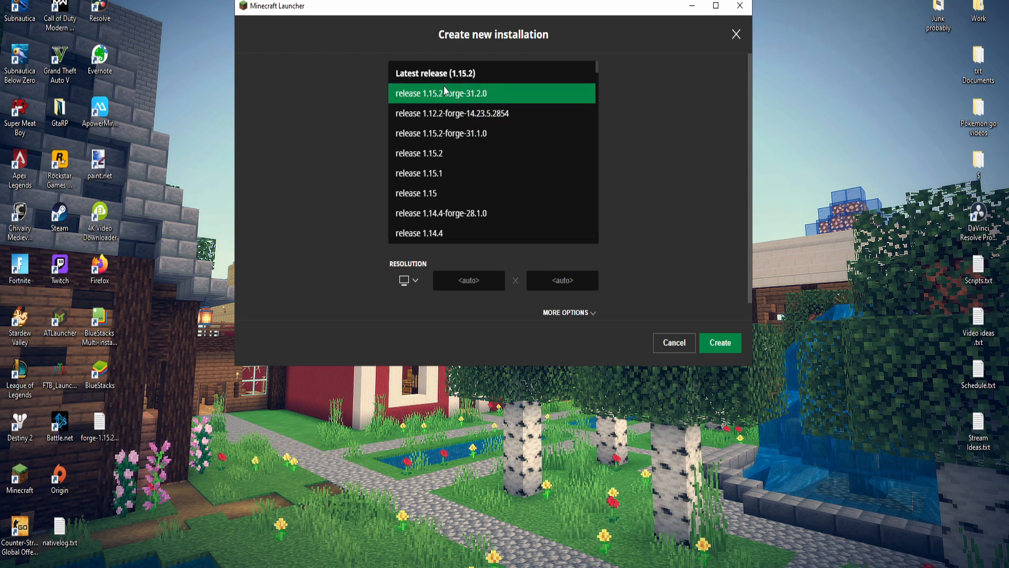
{"action": "left_click", "coordinate": [441, 93]}
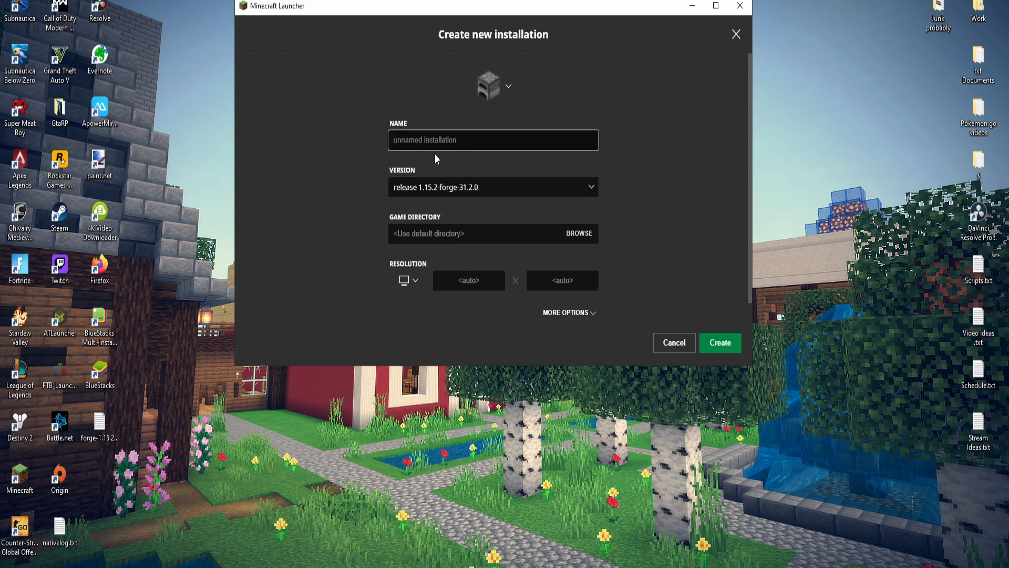
{"action": "type", "text": "1.1"}
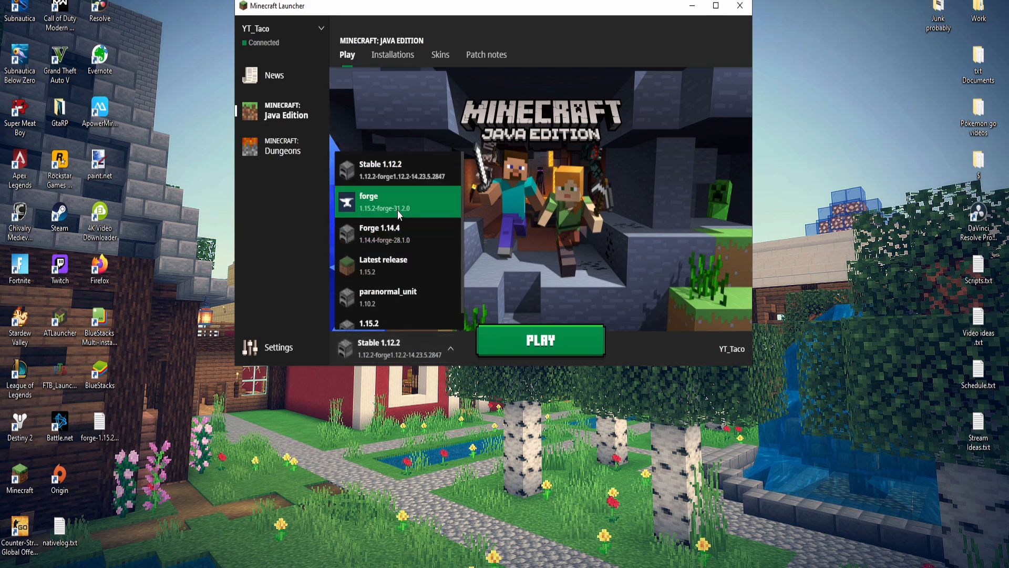
Select the forge 1.15.2 installation beside Play and launch the game
{"action": "left_click", "coordinate": [369, 202]}
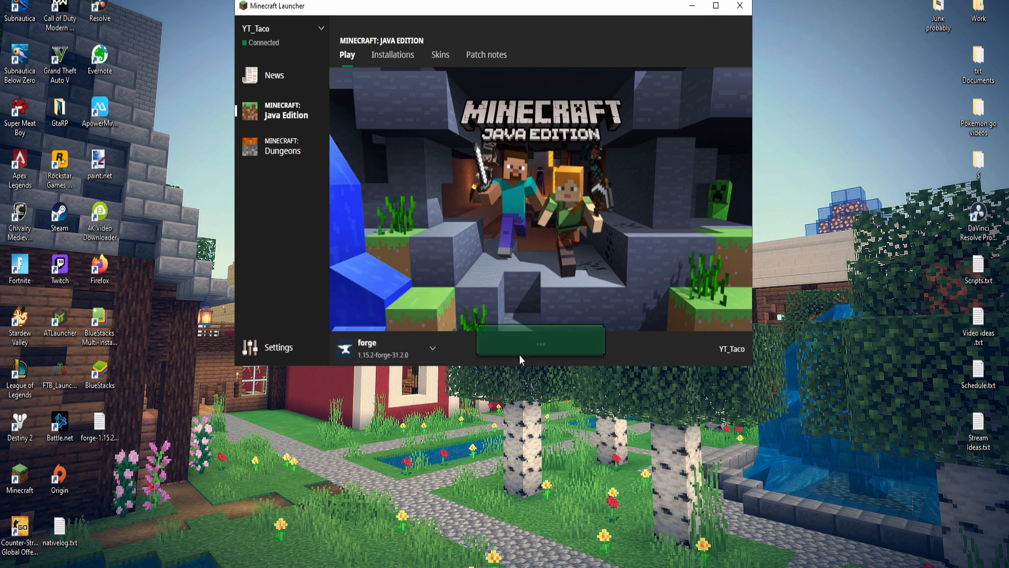
{"action": "left_click", "coordinate": [540, 340]}
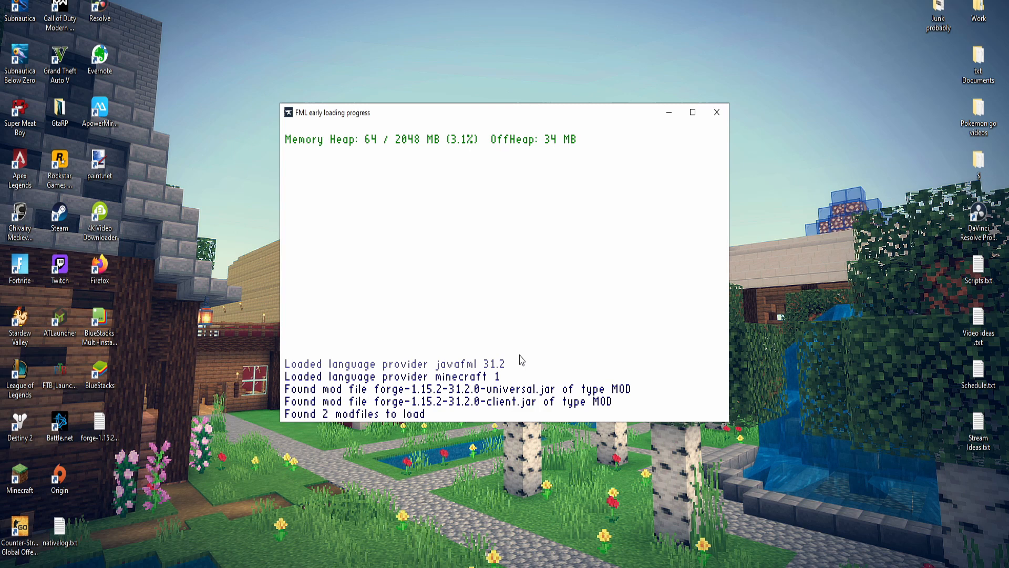